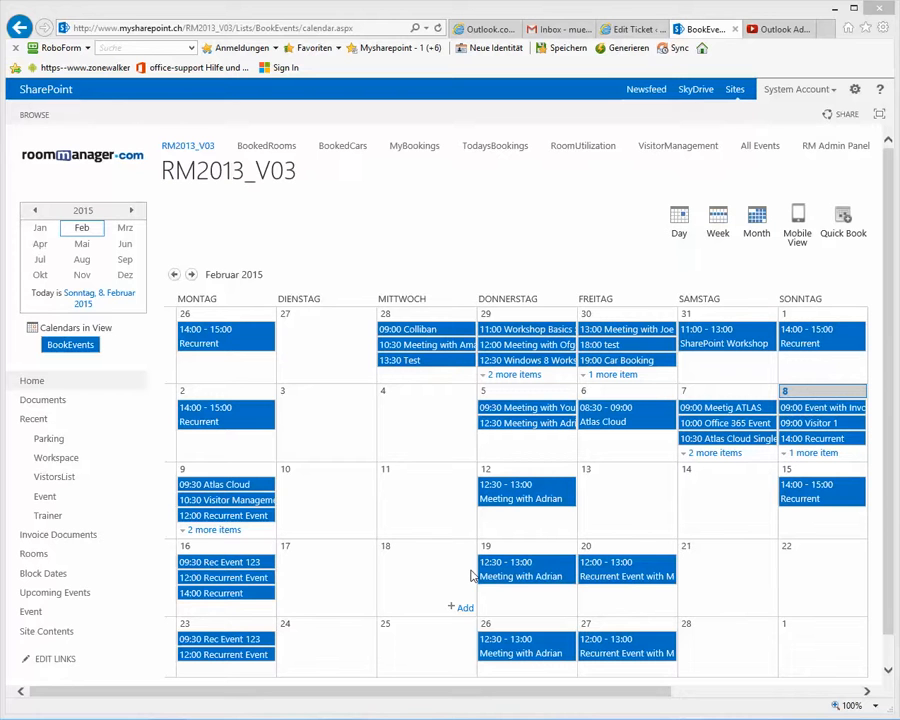
mouse_move(128, 662)
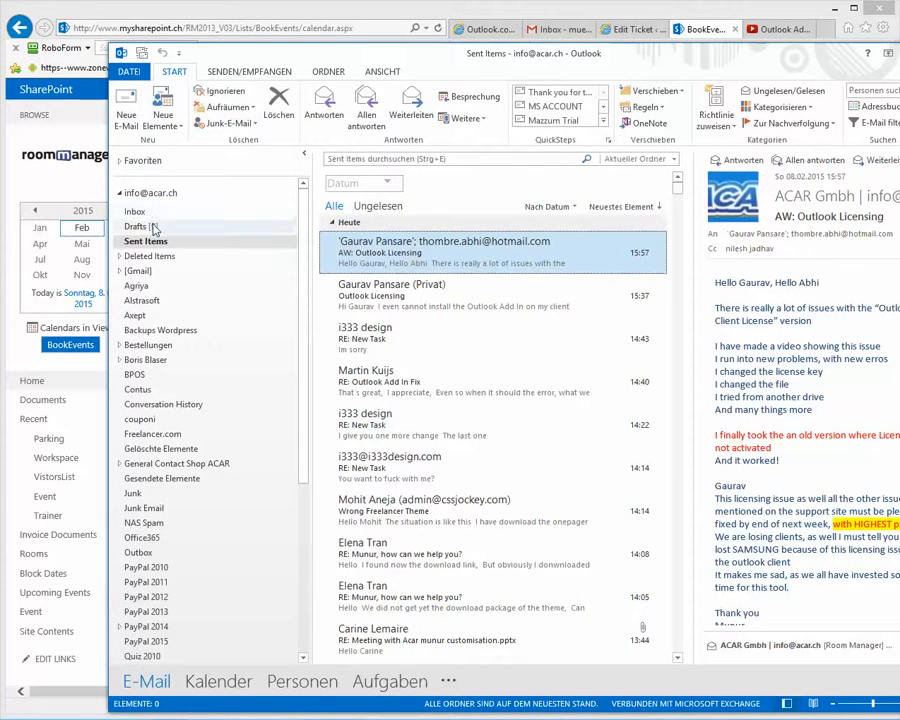
Step: Bring the Outlook mailbox forward, briefly showing and dismissing the Neue Elemente list
left_click(162, 108)
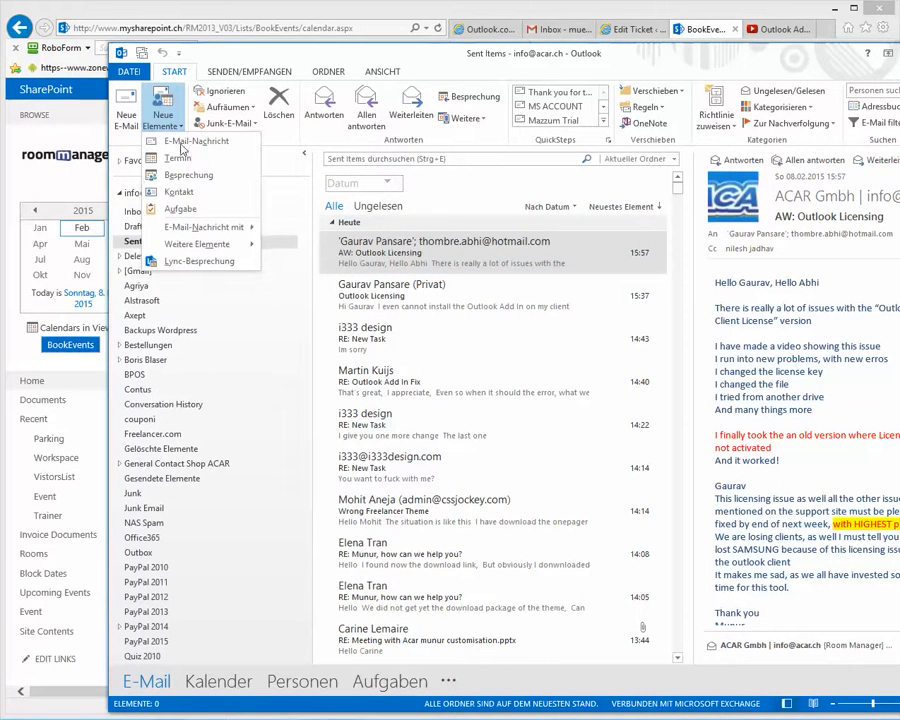
left_click(162, 104)
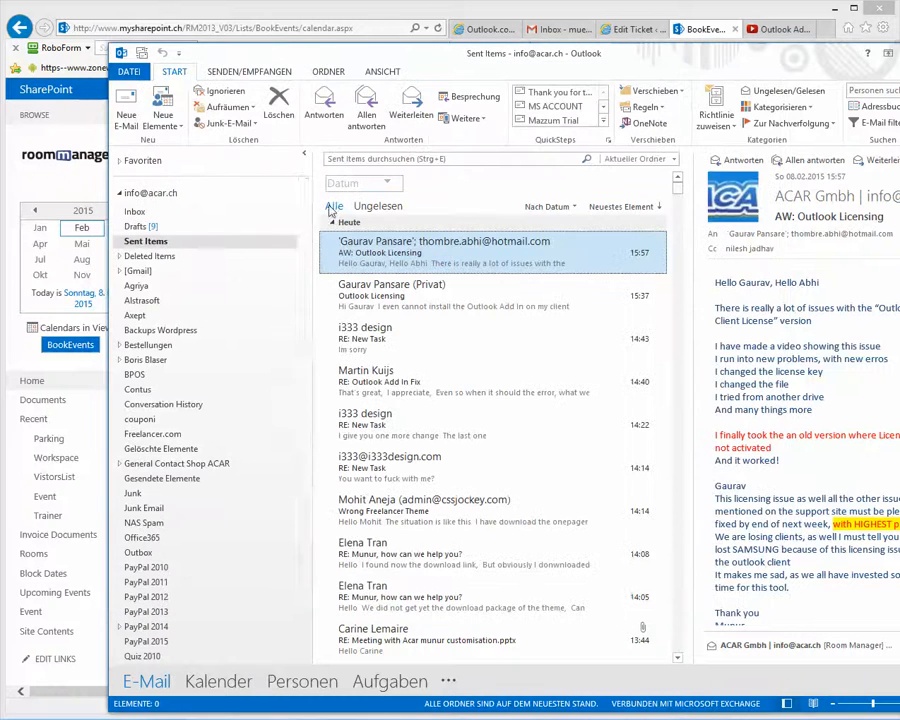
Step: Show Outlook's installed add-ins list via Datei > Optionen > Add-Ins
left_click(128, 72)
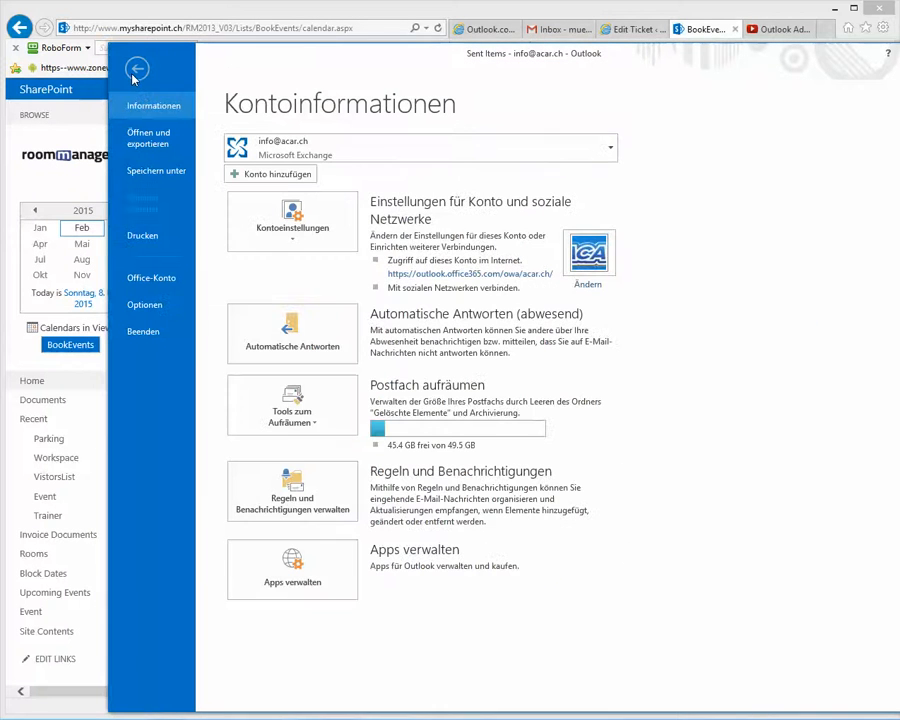
mouse_move(136, 358)
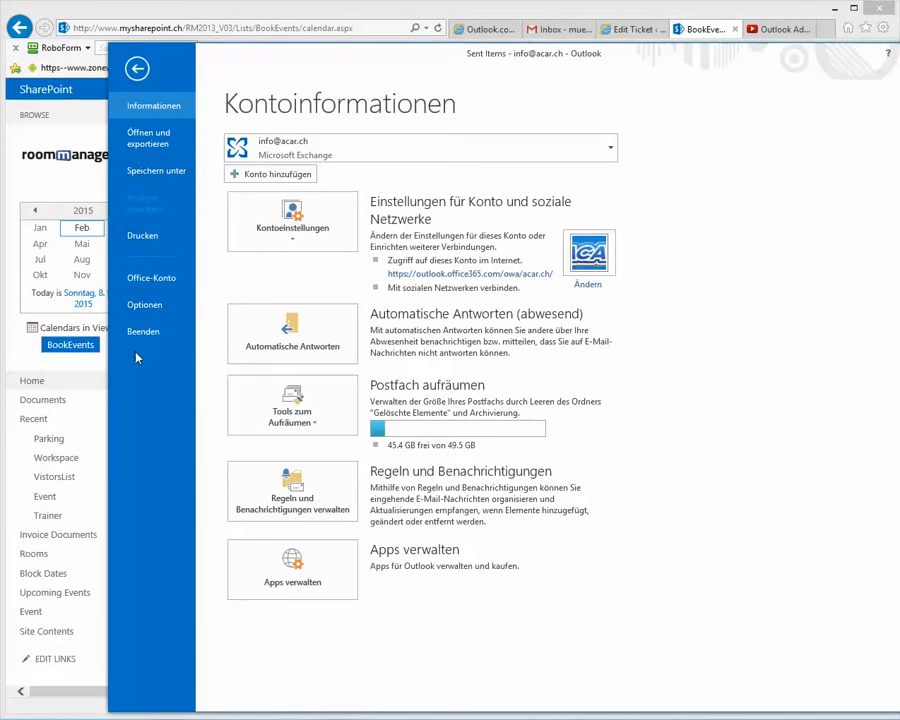
left_click(136, 68)
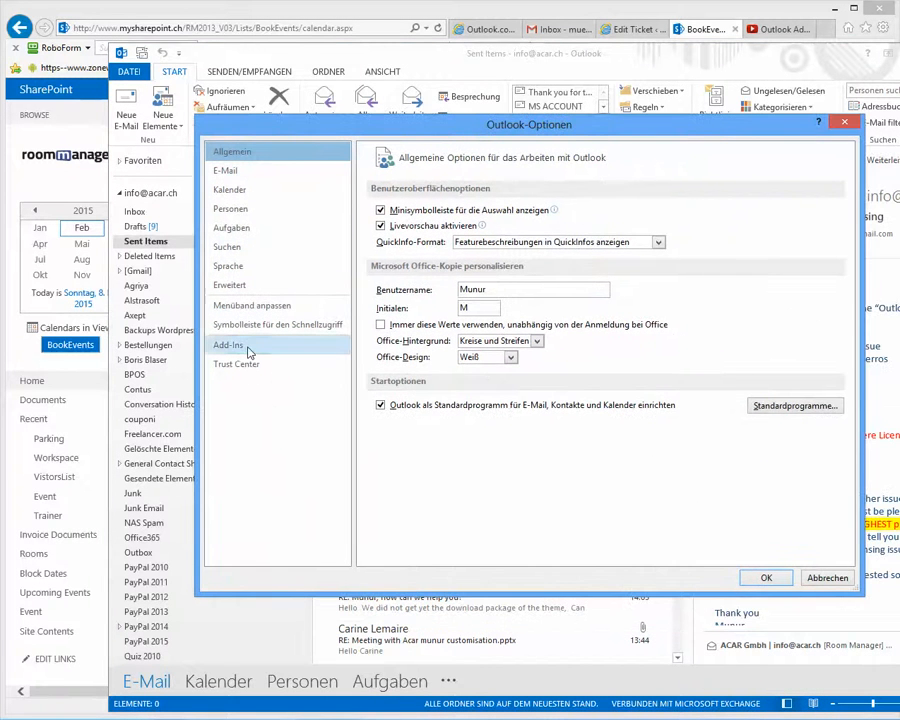
left_click(228, 344)
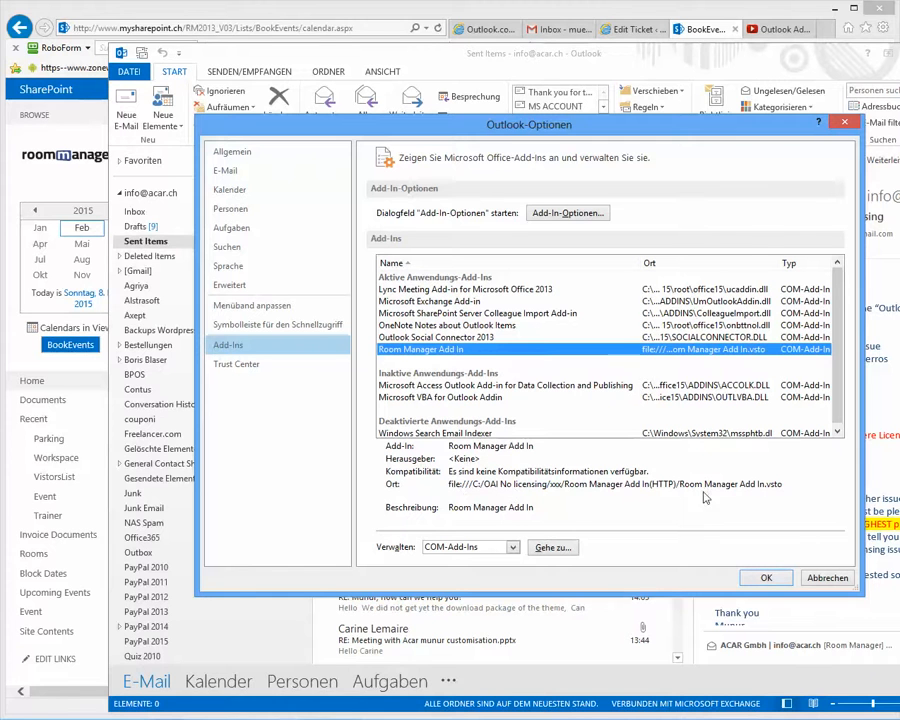
mouse_move(690, 498)
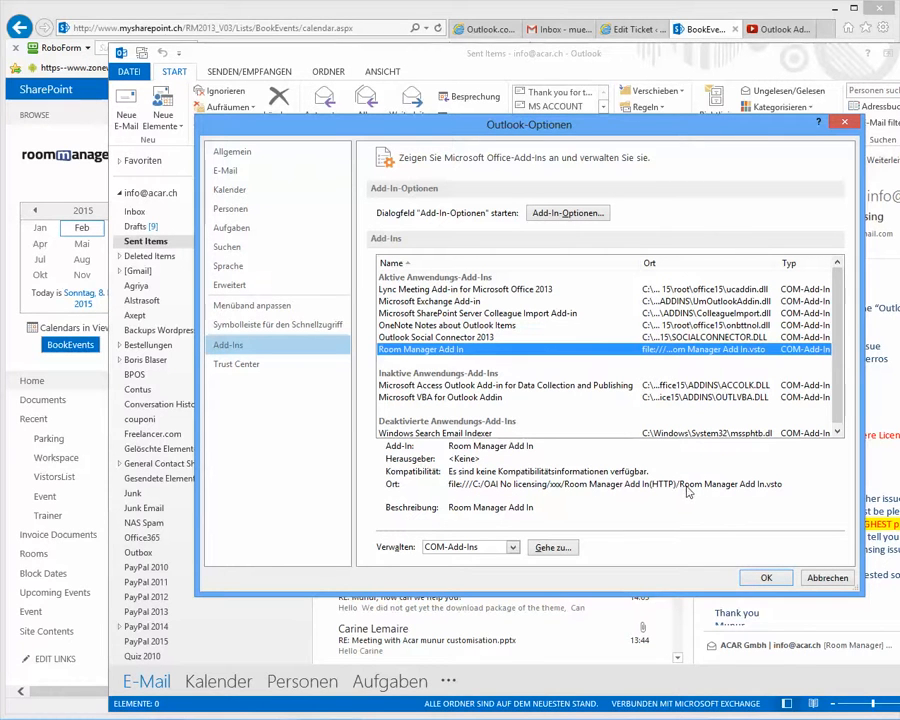
mouse_move(676, 496)
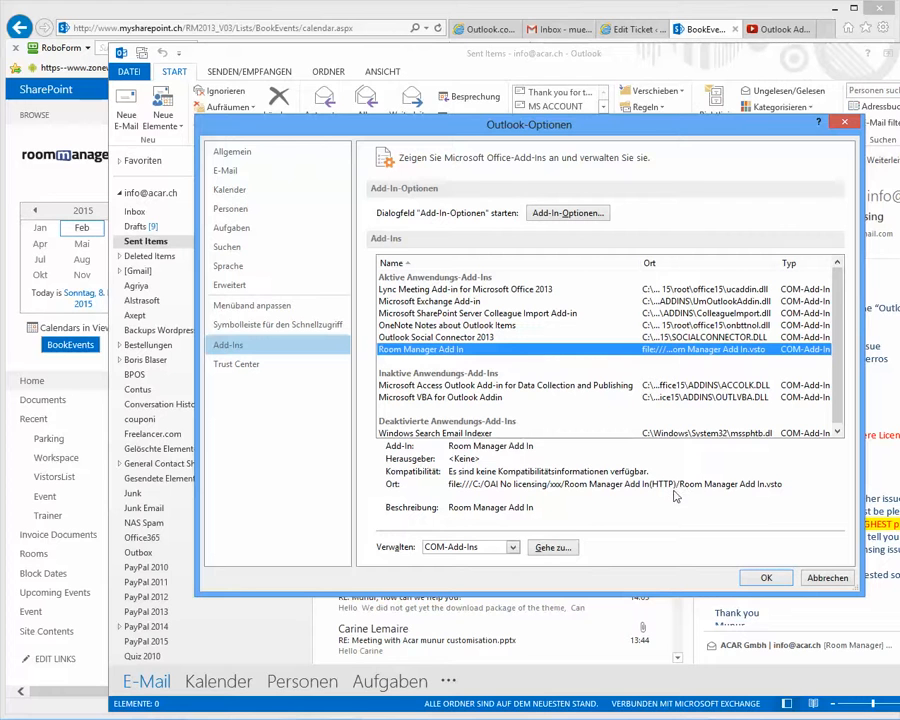
mouse_move(684, 496)
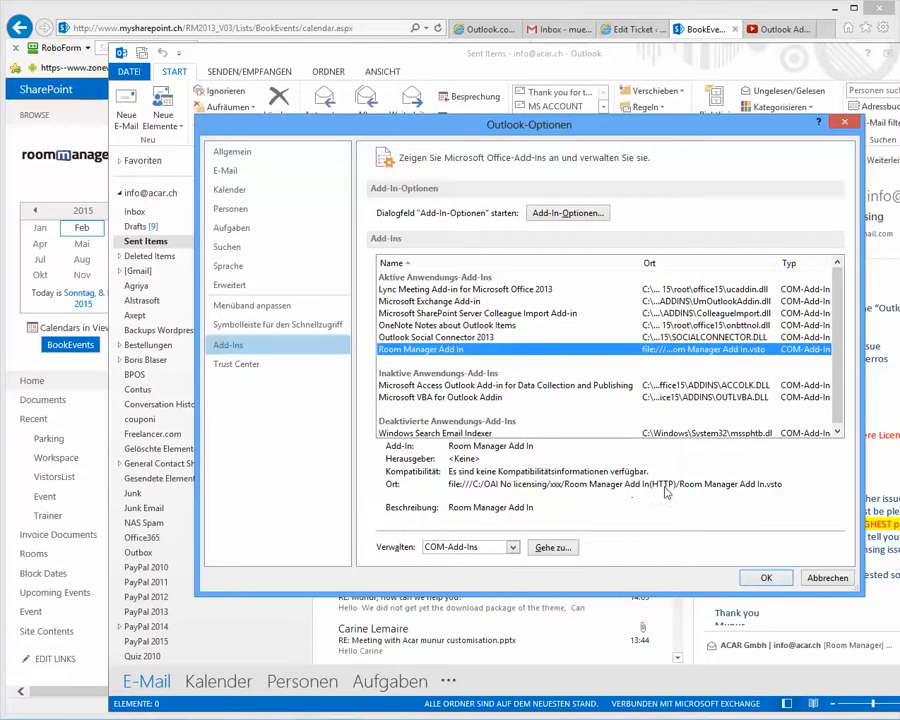
mouse_move(512, 490)
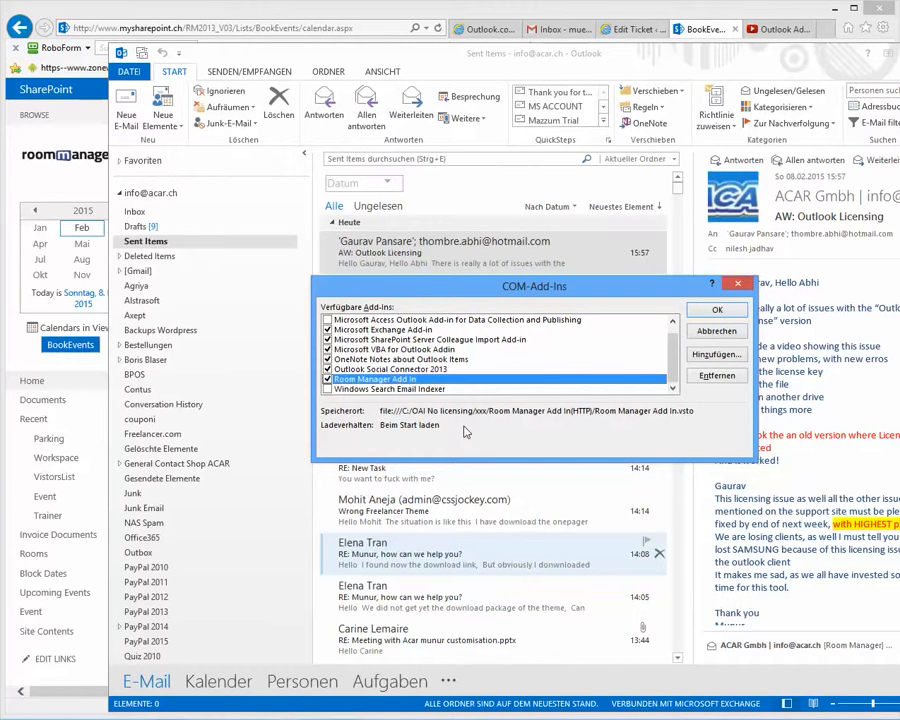
mouse_move(592, 438)
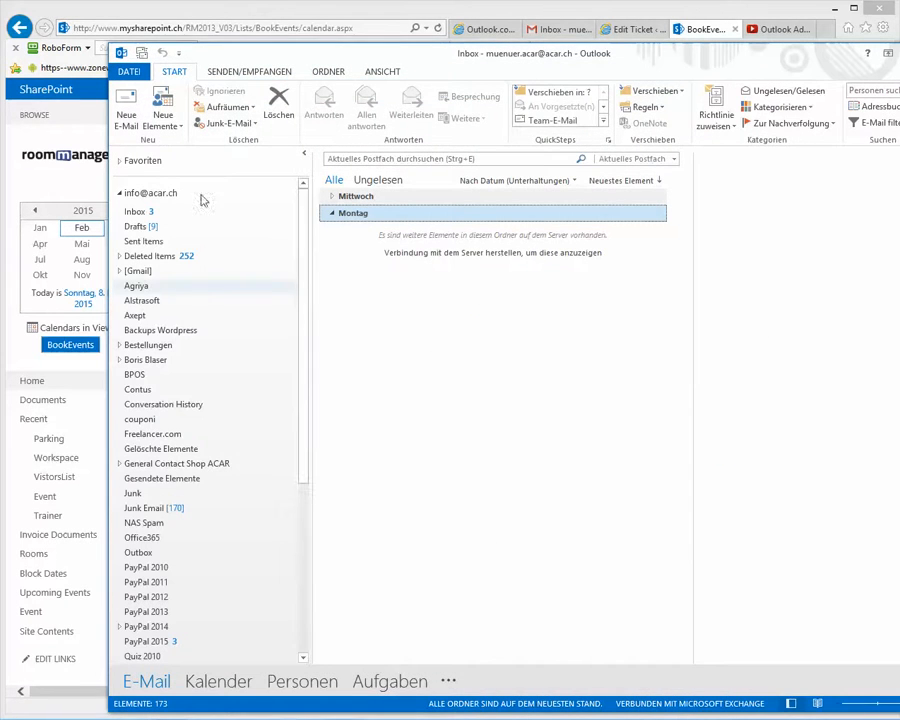
Step: Verify Room Manager is absent from the add-ins list, then close Internet Explorer
left_click(162, 108)
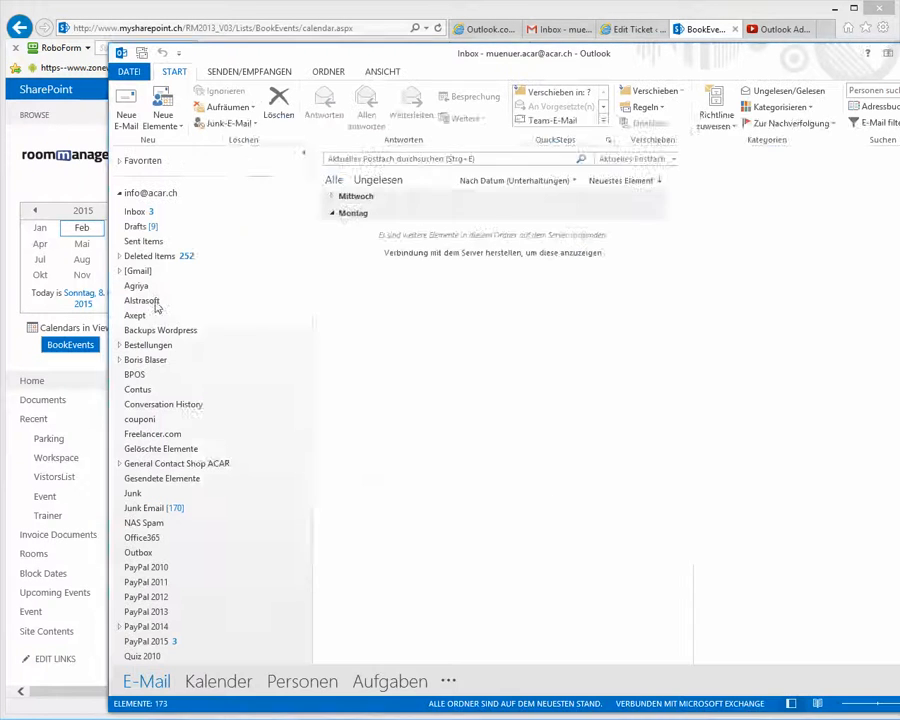
left_click(228, 344)
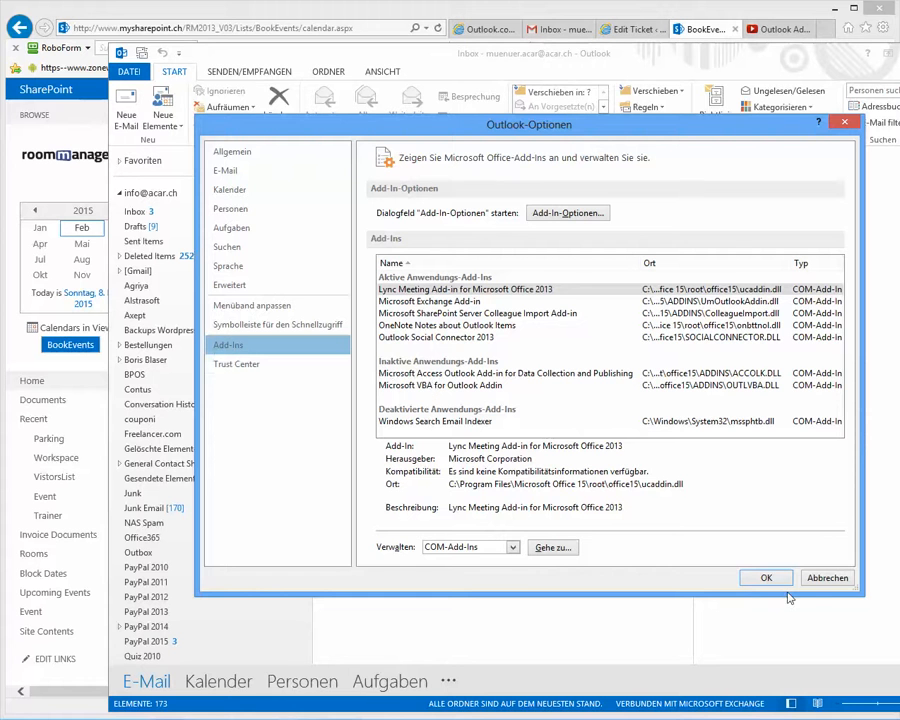
left_click(766, 576)
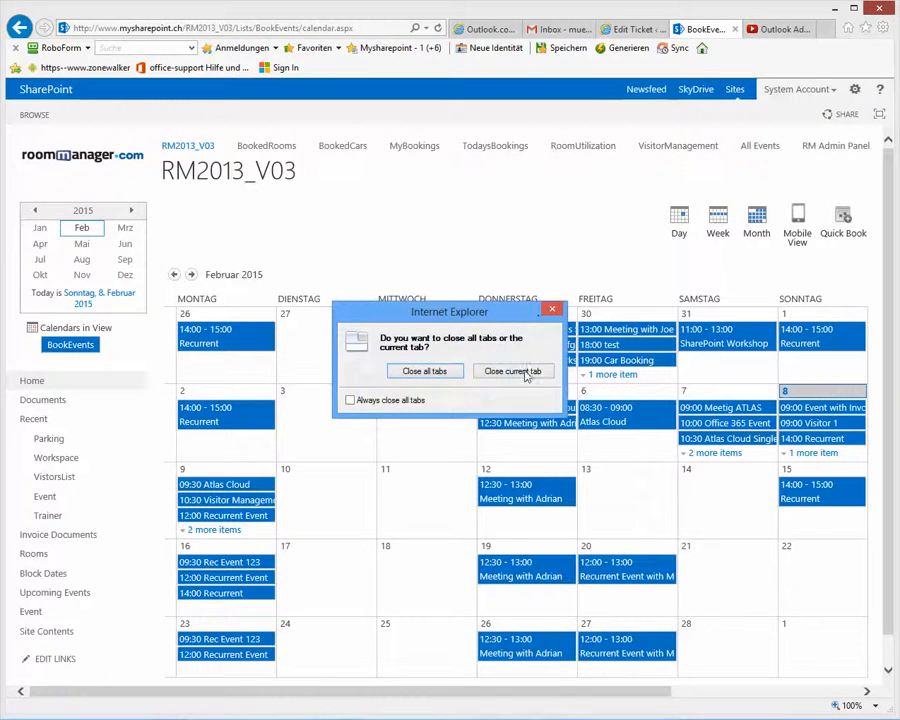
left_click(512, 370)
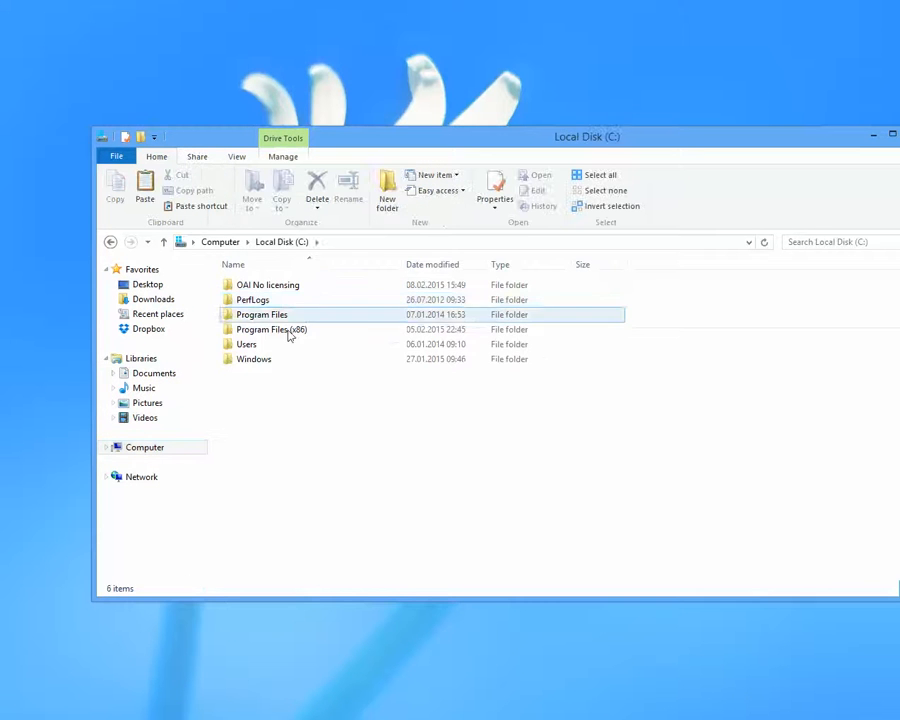
Step: Run the Room Manager Add In manifest and acknowledge the already-installed notice
double_click(266, 284)
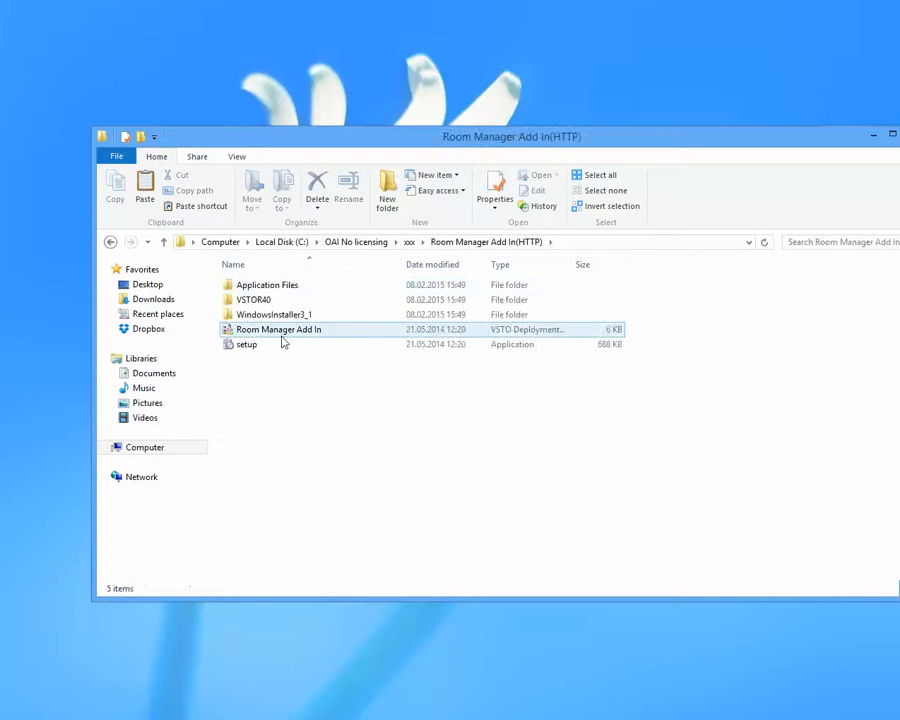
double_click(278, 328)
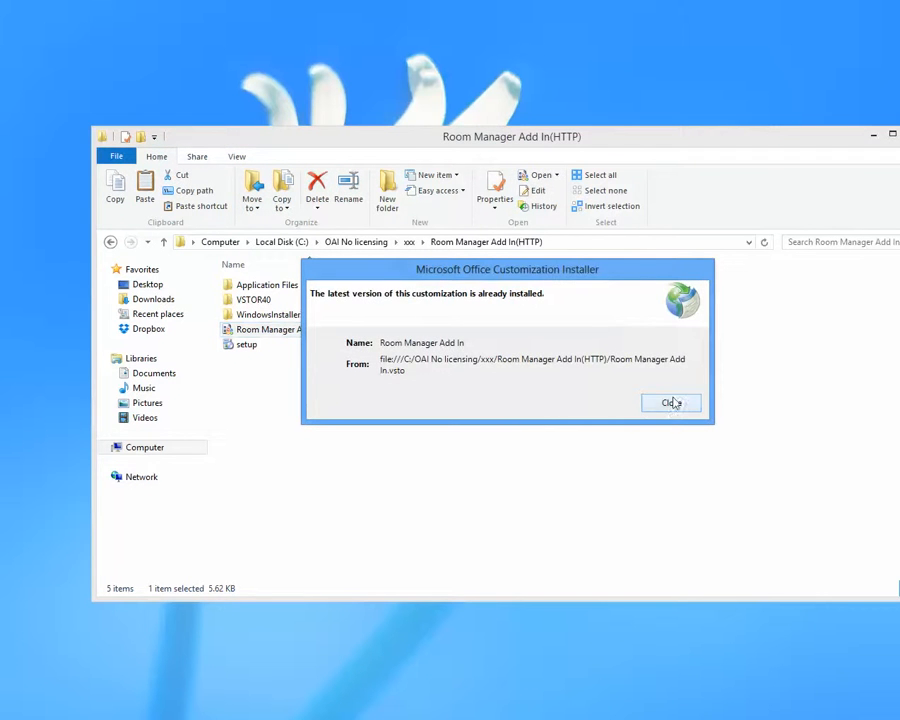
left_click(670, 402)
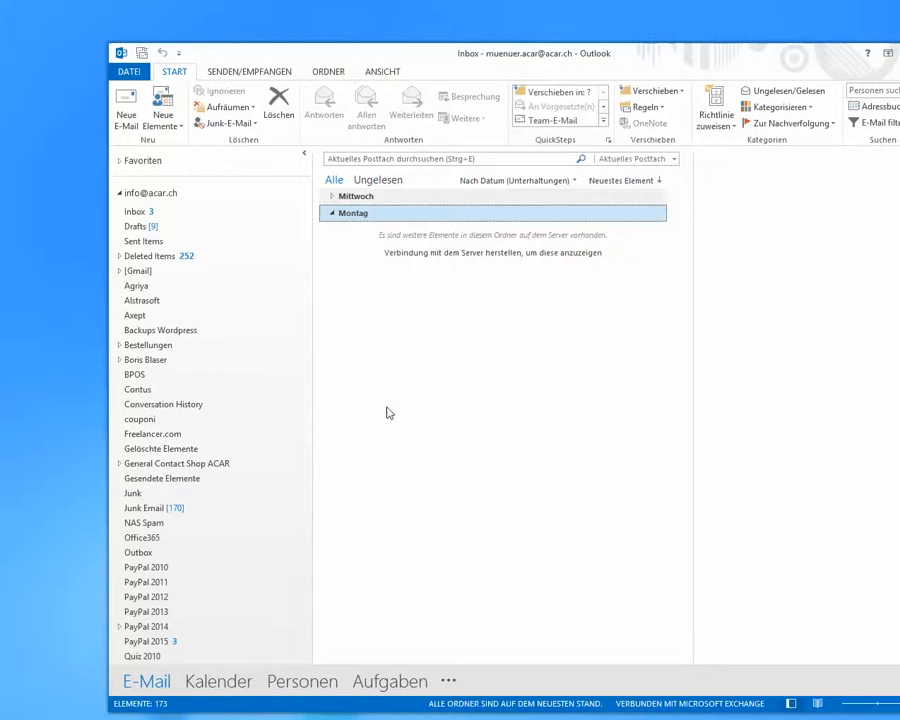
Step: Review the add-ins list again, viewing the Outlook Social Connector entry's details
left_click(128, 72)
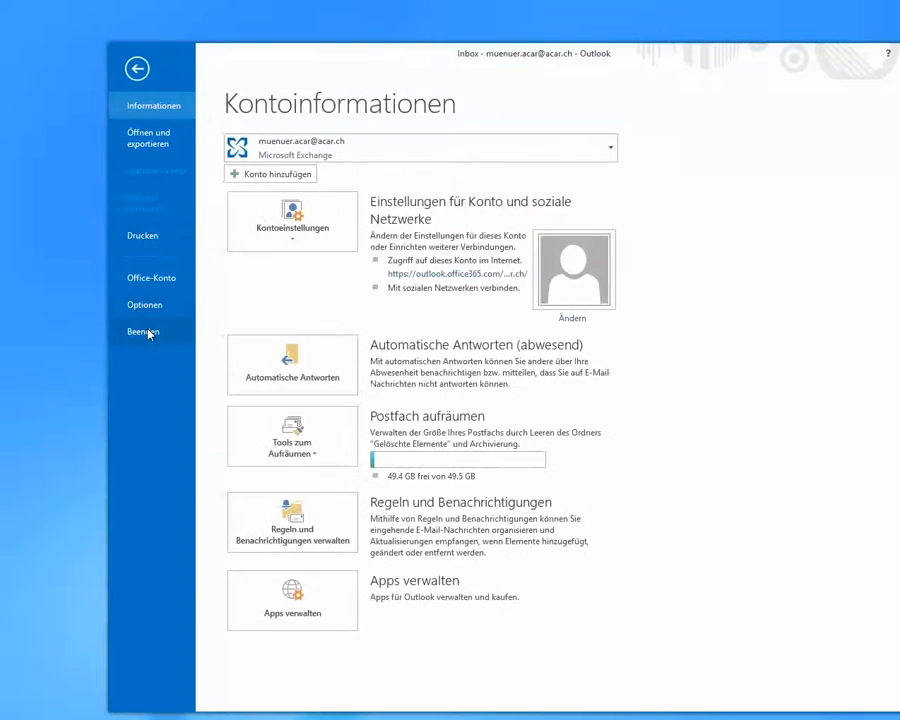
left_click(144, 332)
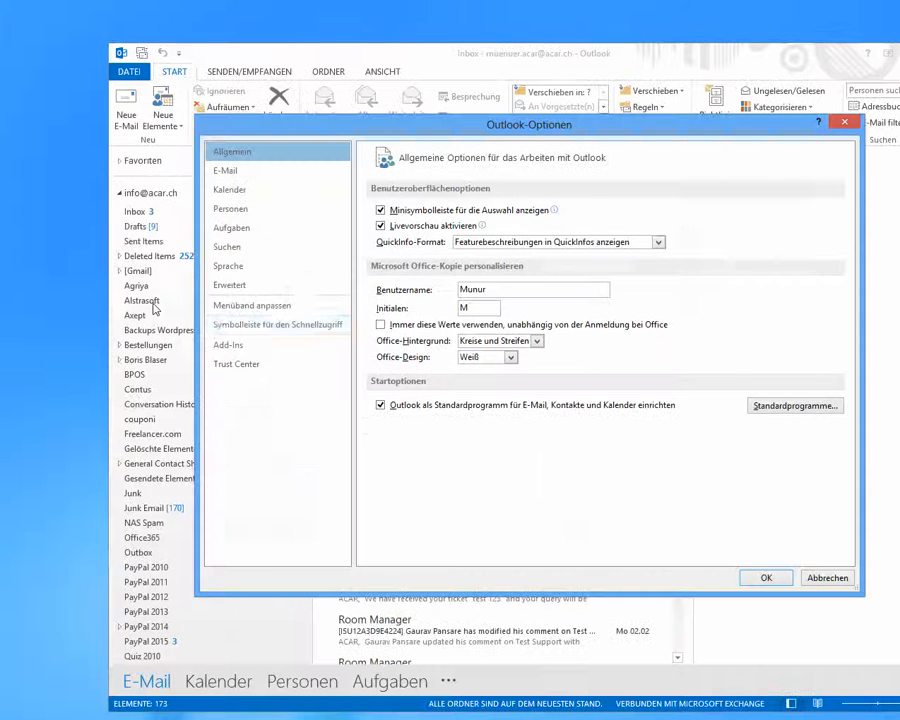
left_click(228, 344)
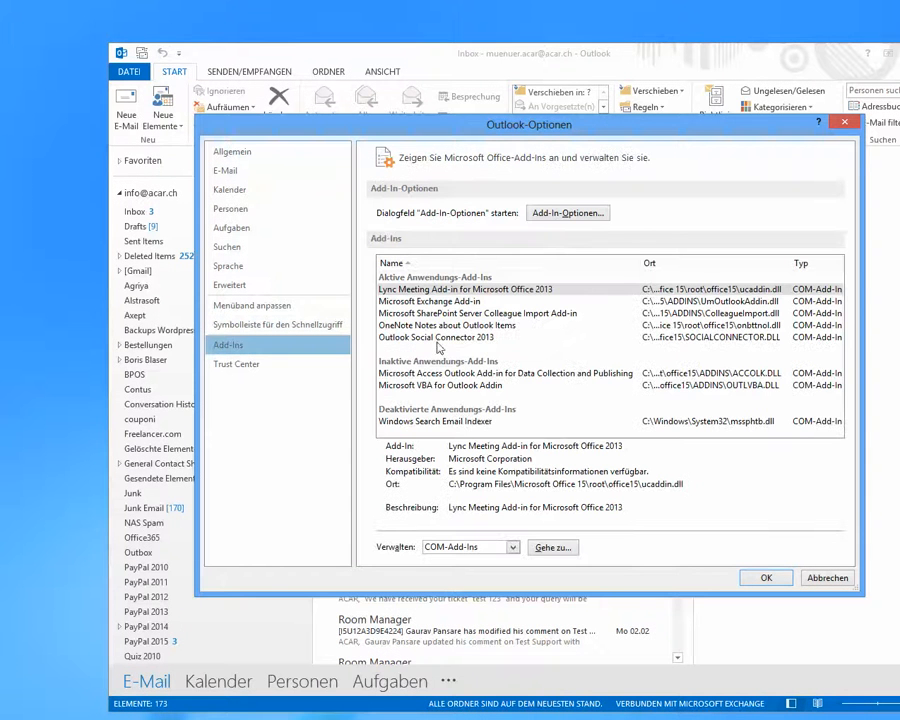
left_click(436, 336)
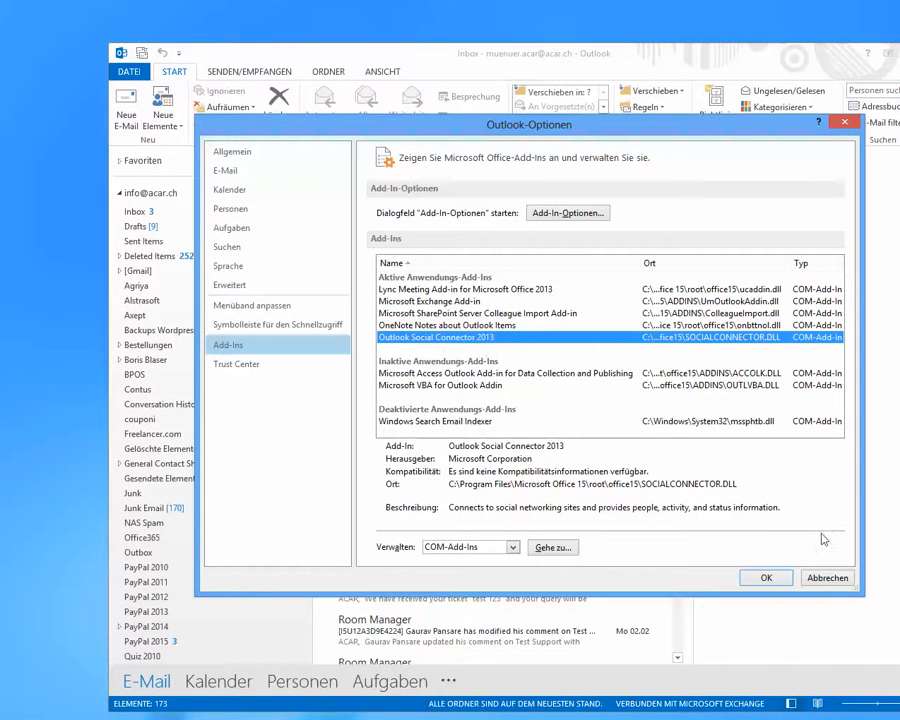
left_click(766, 576)
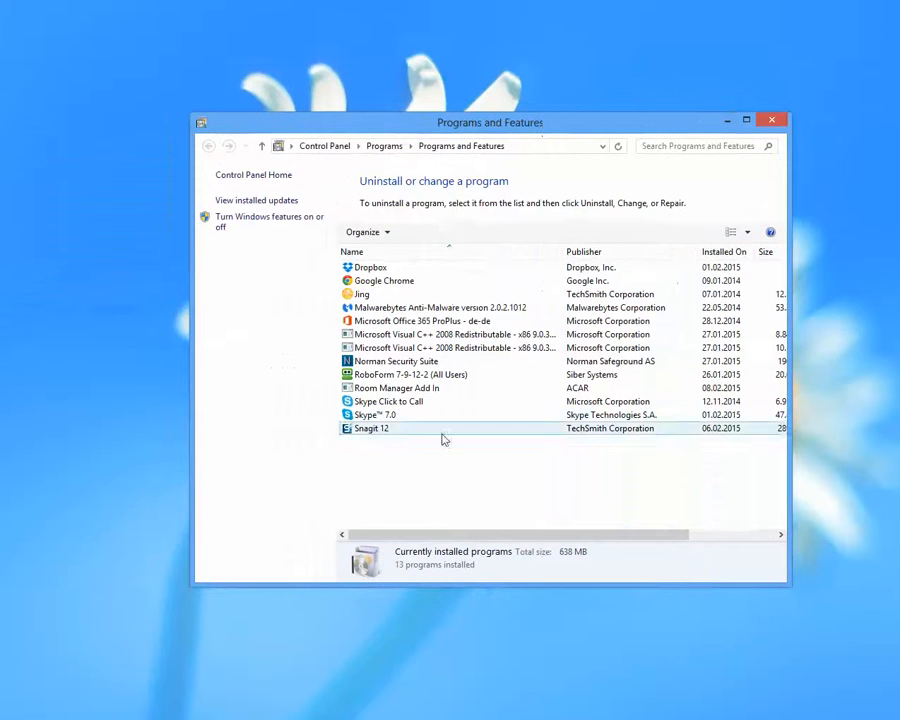
Step: Uninstall Room Manager Add In from Programs and Features and close the list
left_click(388, 400)
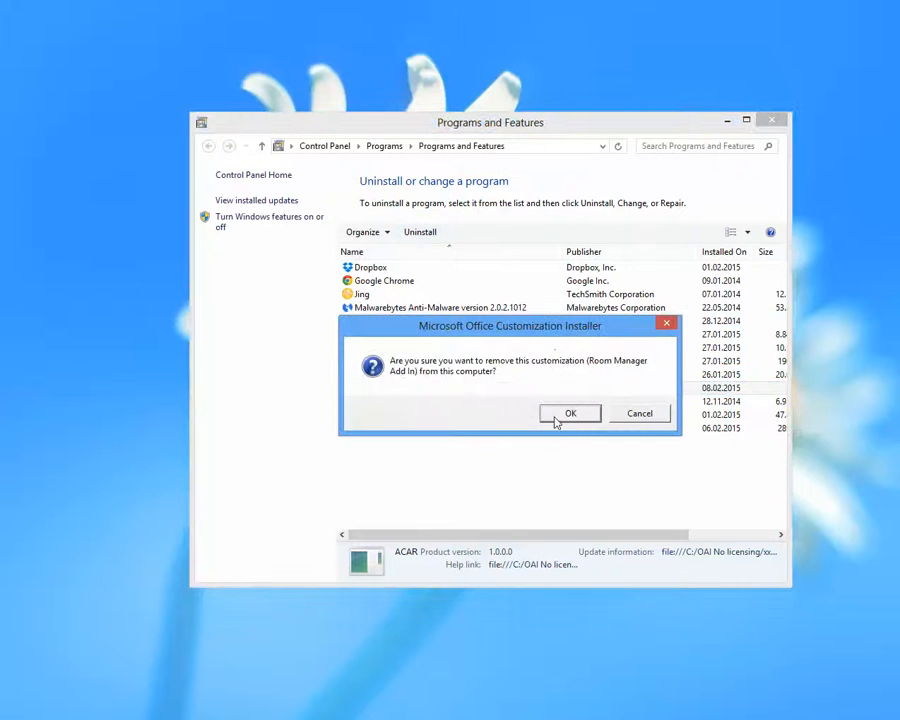
left_click(570, 412)
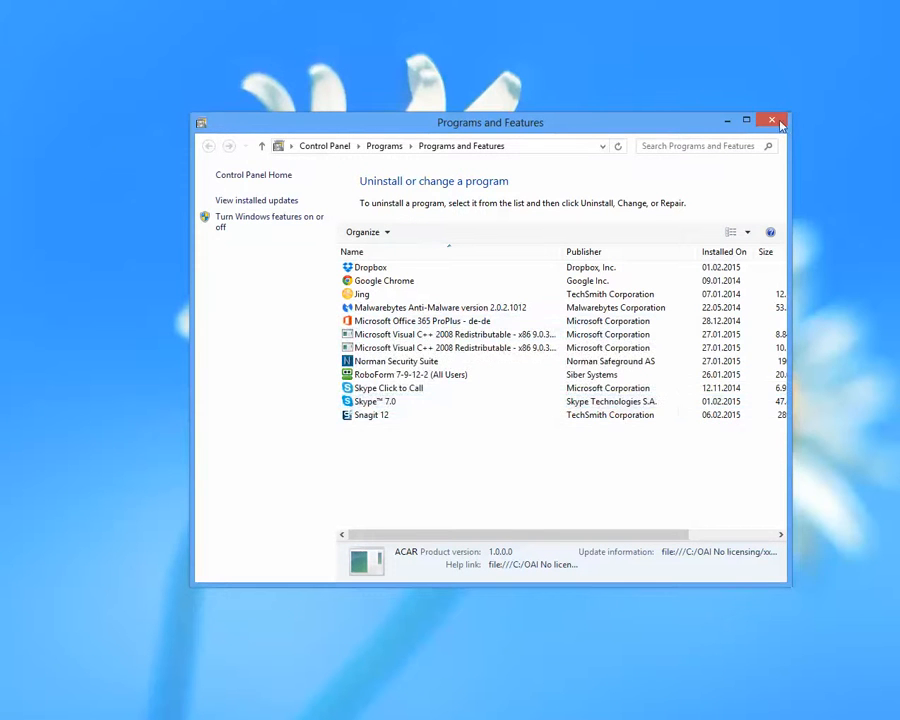
left_click(772, 122)
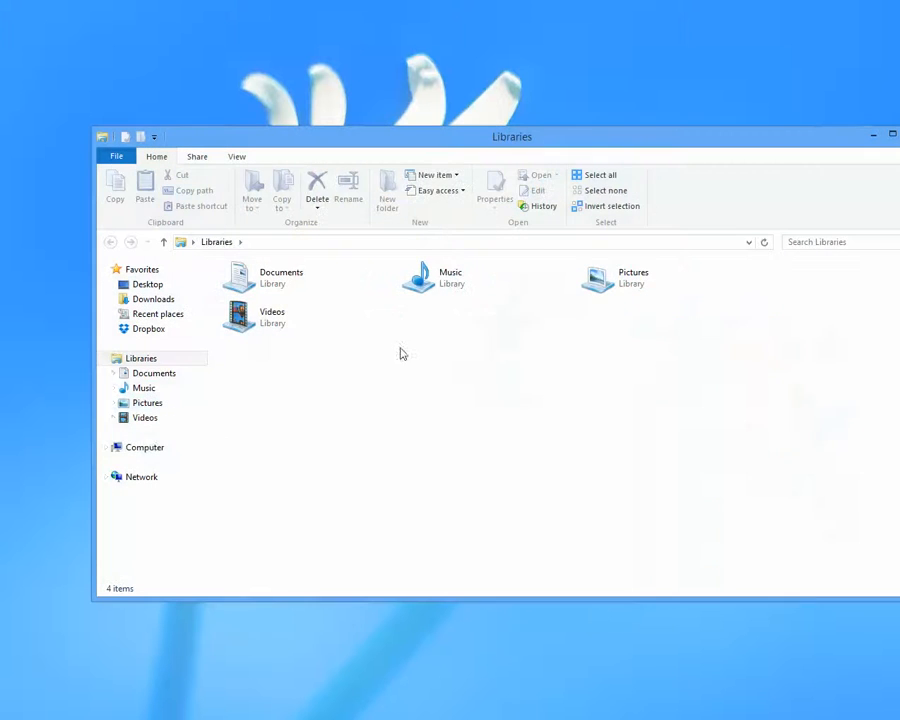
Step: Browse Local Disk (C:) to the Room Manager Add In(HTTP) folder and run its manifest
left_click(144, 448)
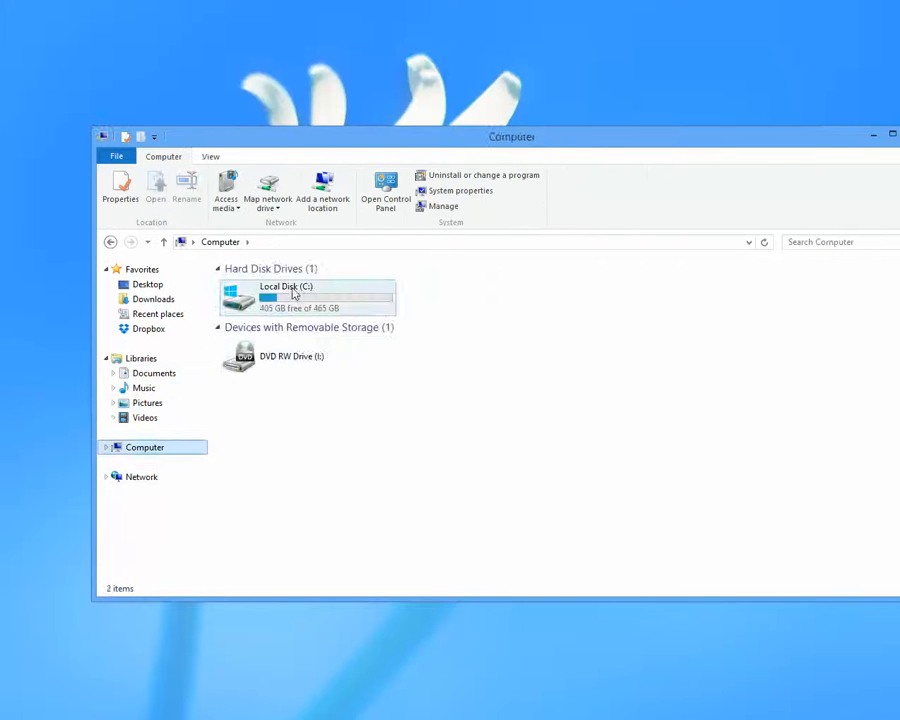
double_click(284, 294)
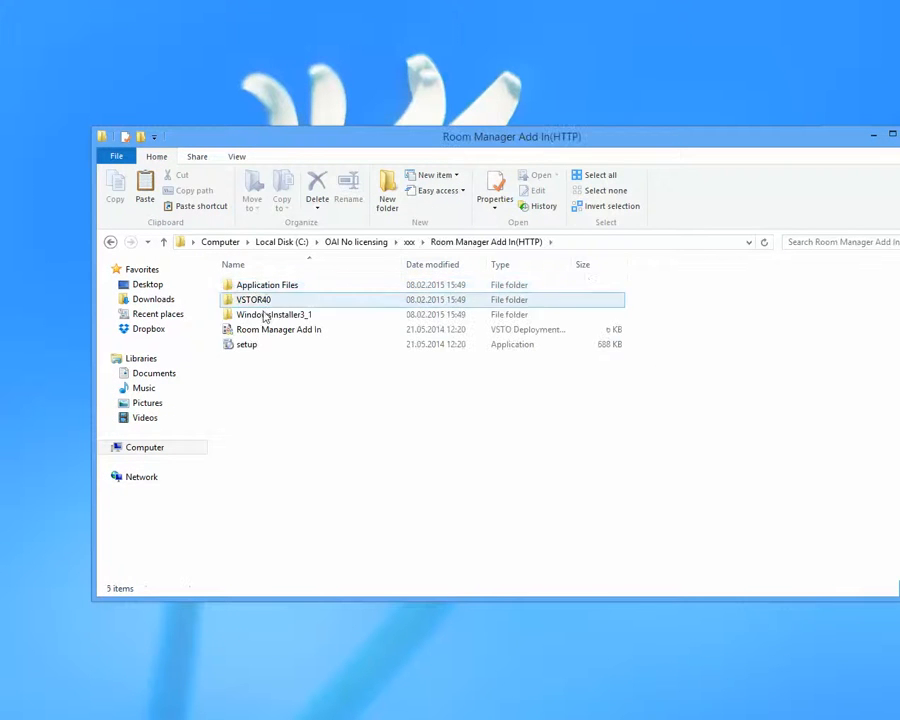
double_click(272, 328)
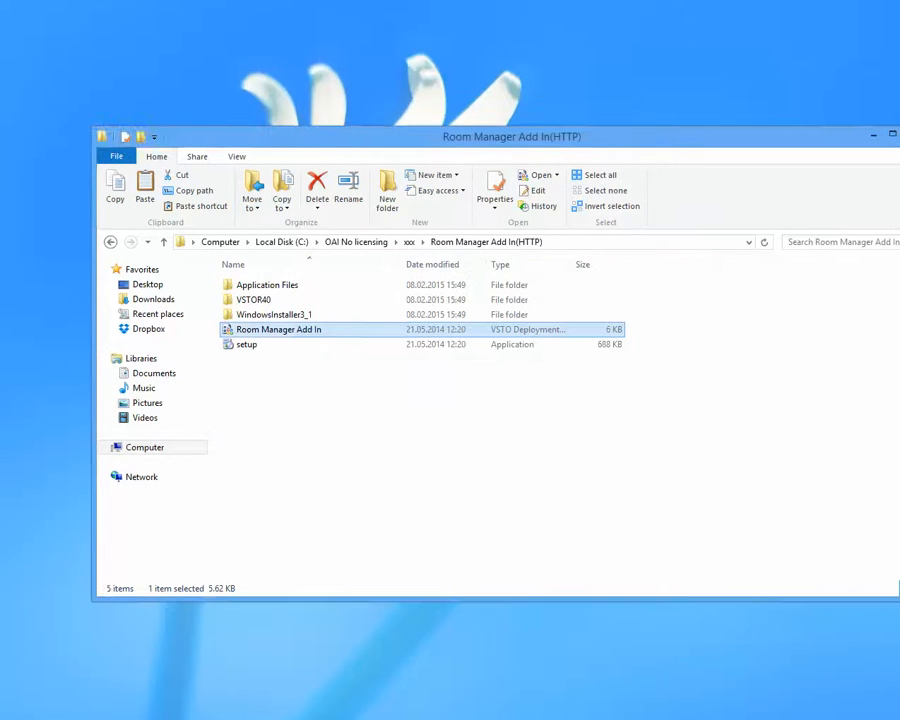
double_click(278, 328)
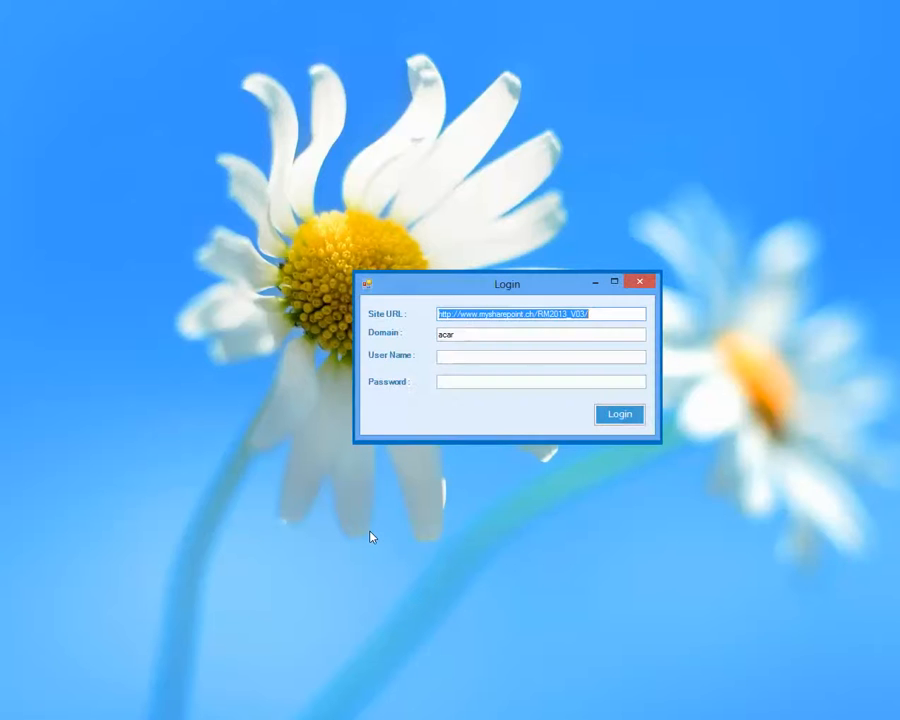
mouse_move(508, 460)
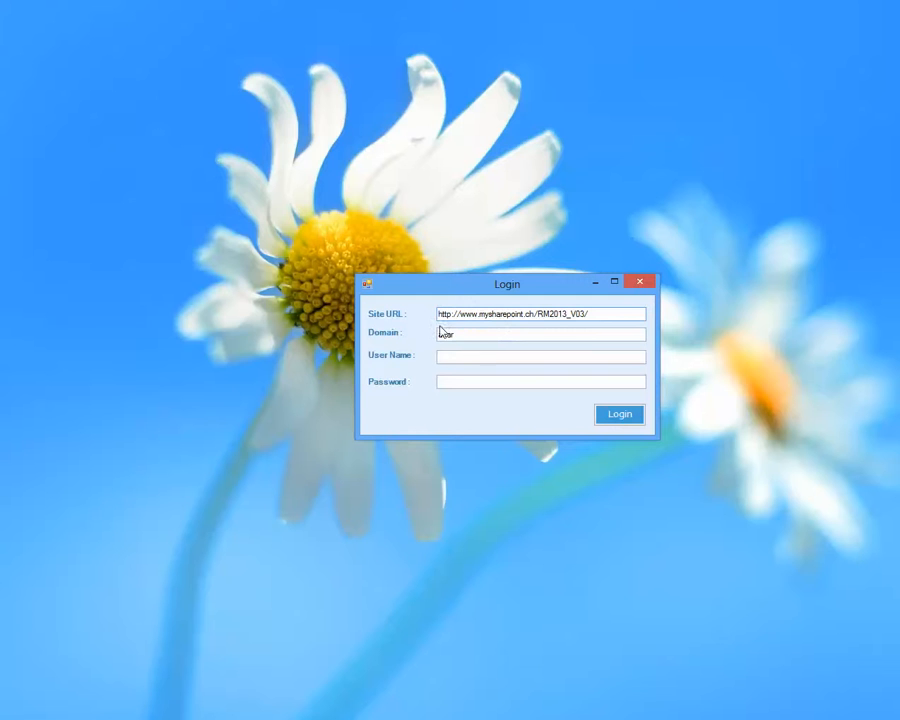
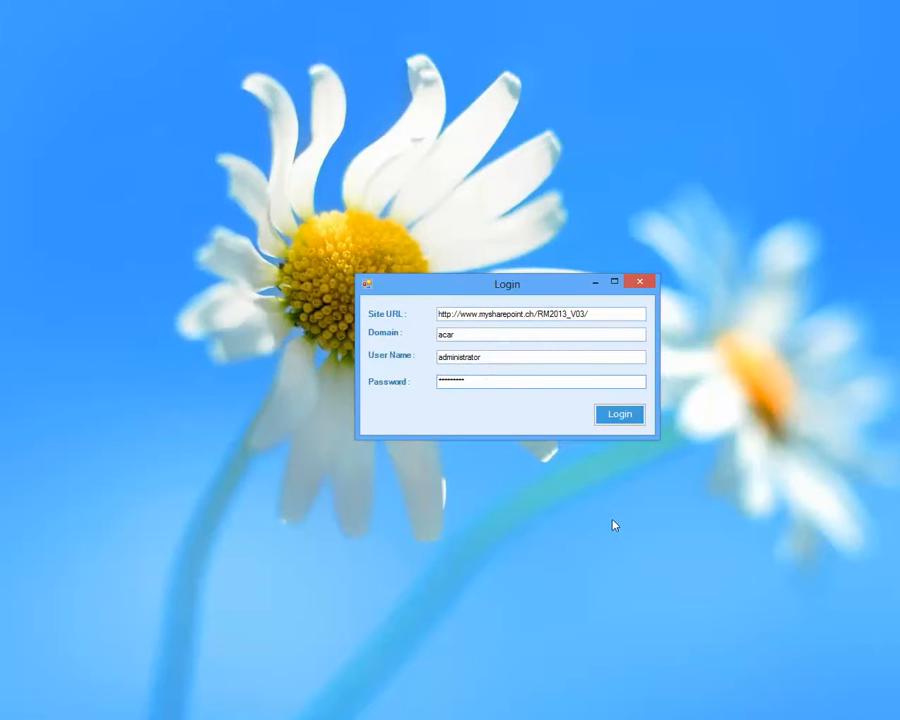
Step: Log in with domain acar, the administrator user name and password
left_click(620, 414)
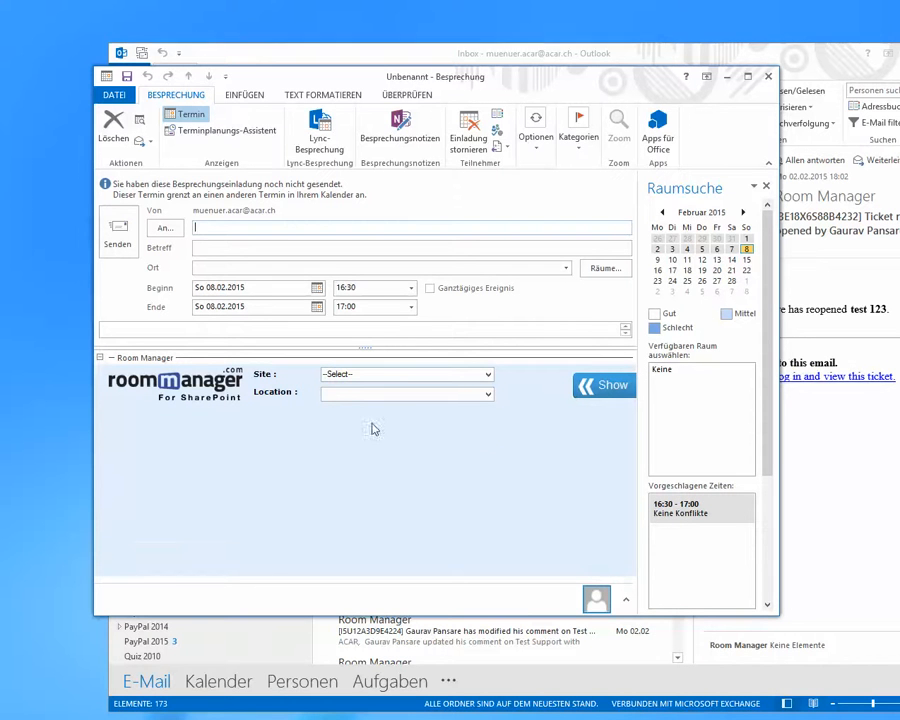
Step: Pick site London and Canary Warf to list rooms, then discard the meeting with Nein
left_click(404, 374)
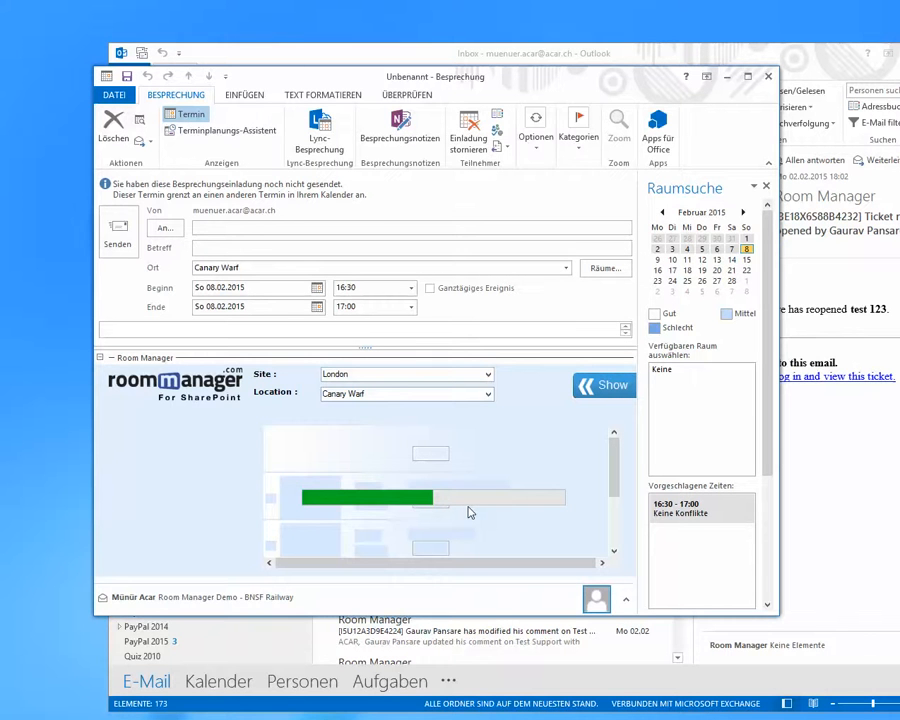
left_click(604, 384)
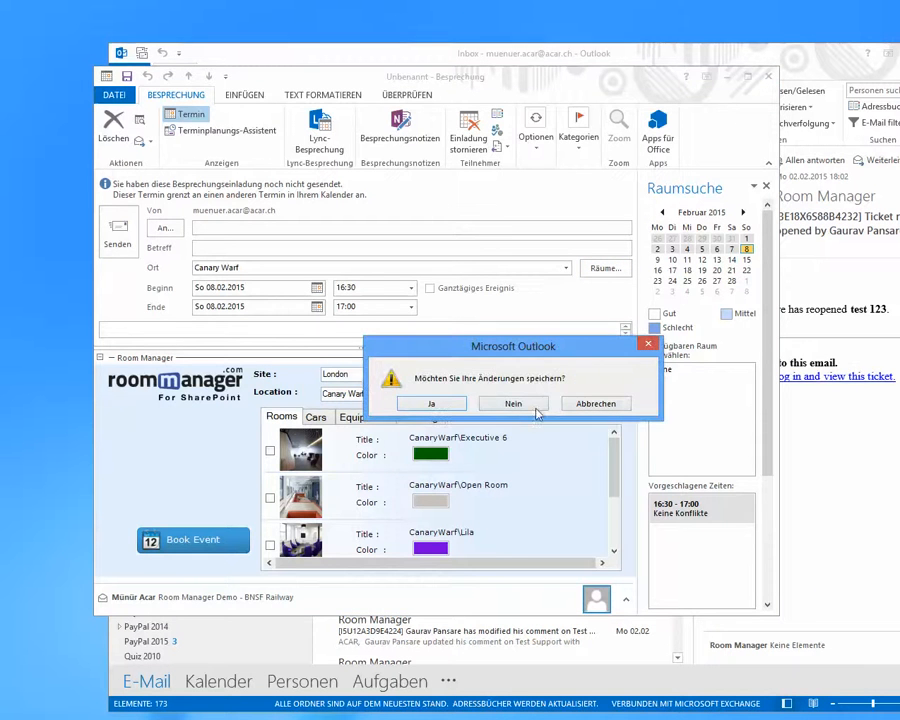
left_click(512, 404)
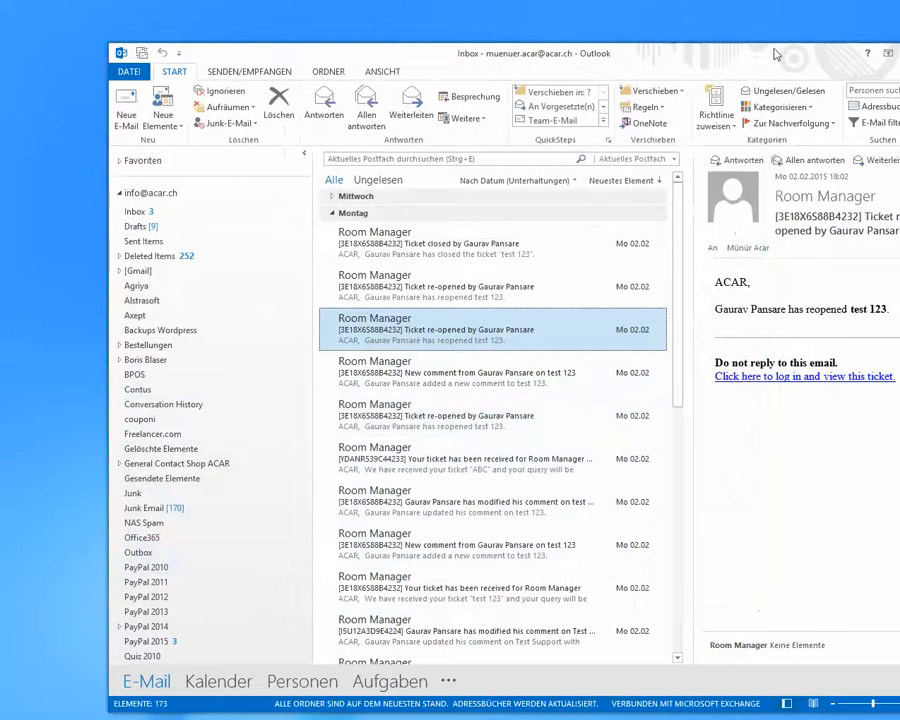